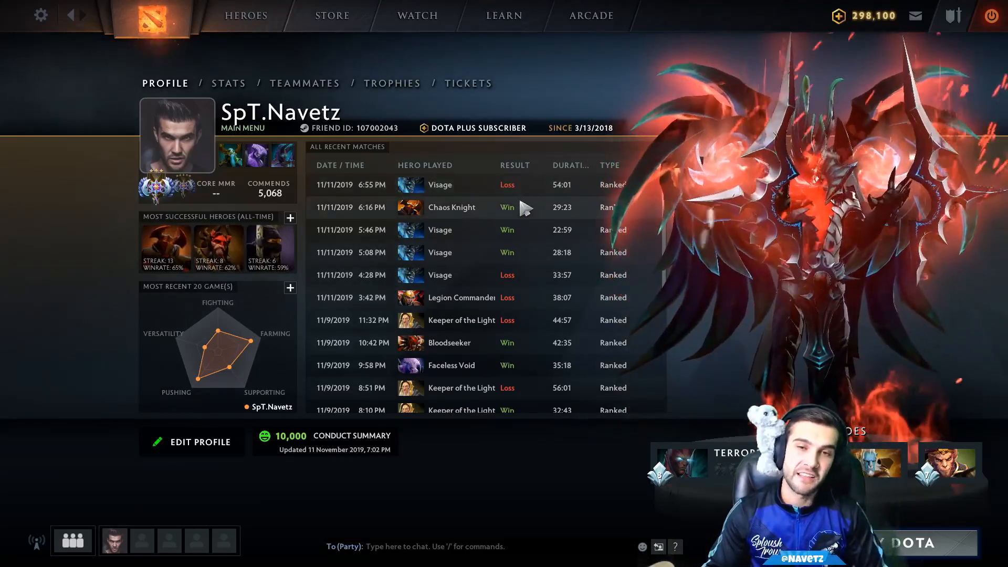
mouse_move(525, 277)
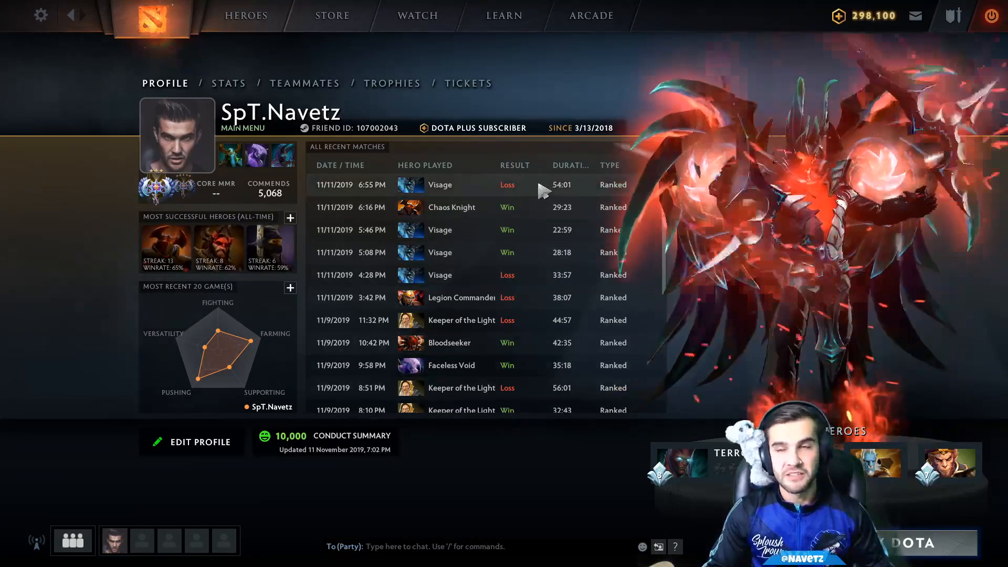
Browse Dota 2's local files from its Steam Library properties.
key(alt+tab)
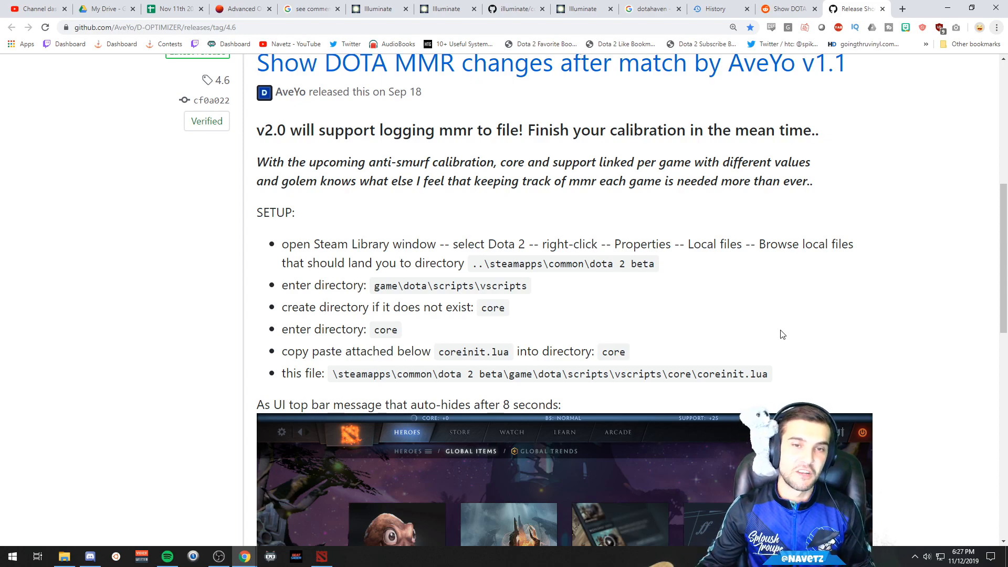
scroll(down, 3)
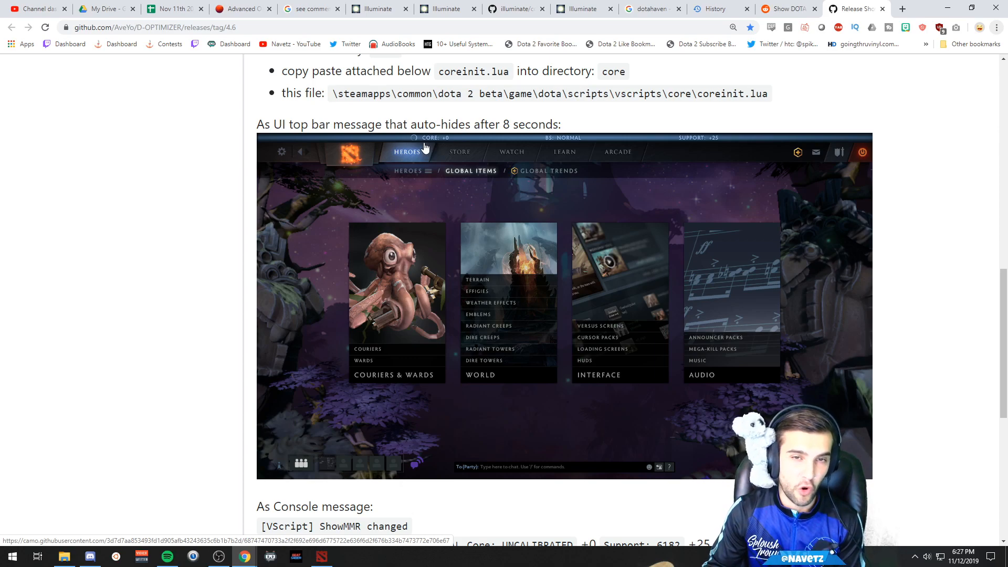
mouse_move(495, 244)
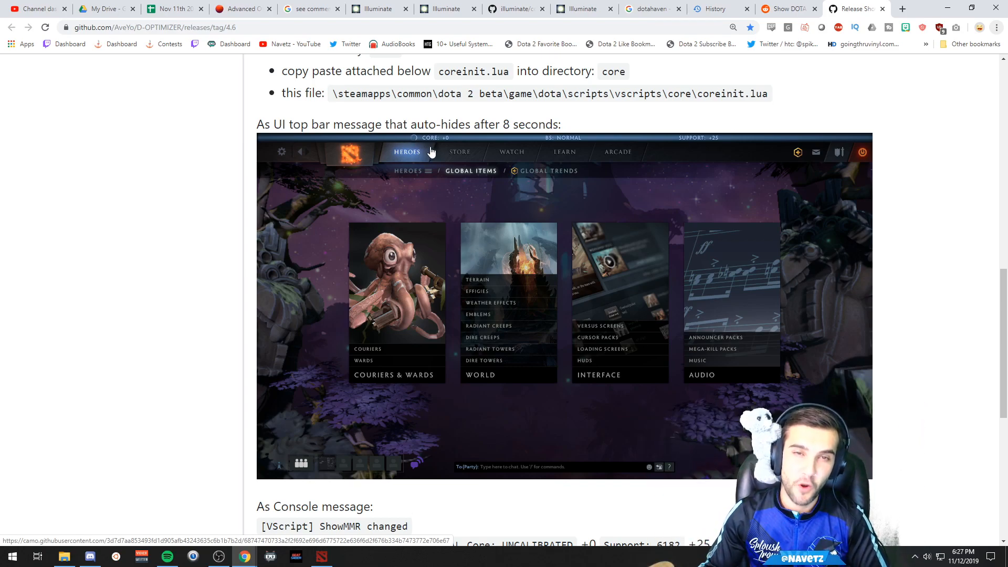
mouse_move(687, 145)
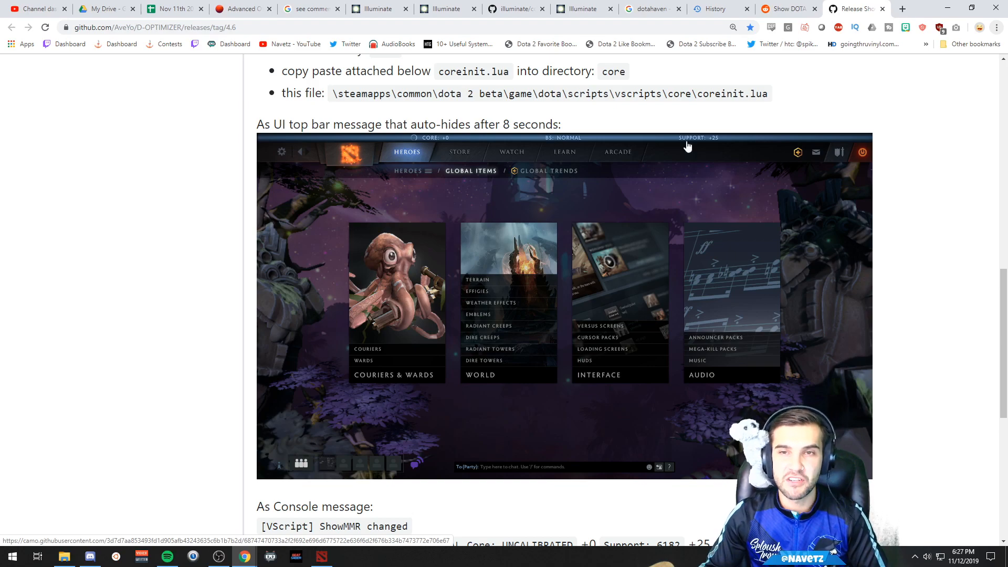
mouse_move(731, 153)
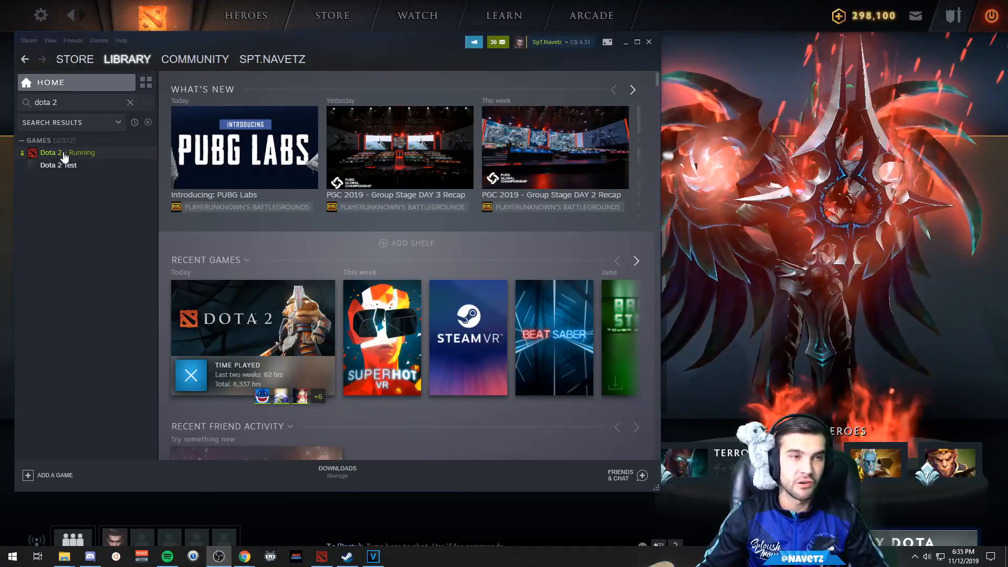
right_click(52, 153)
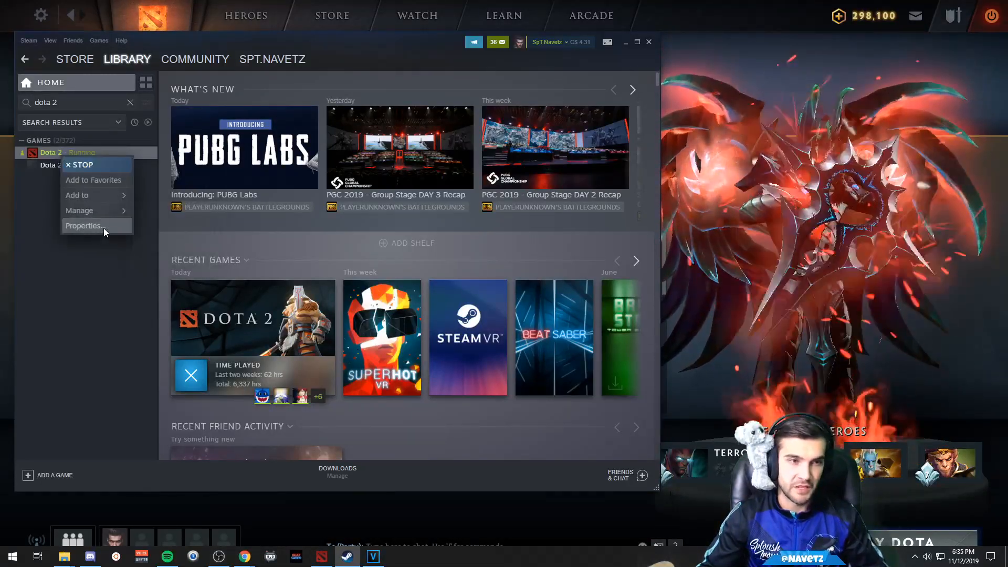
click(84, 226)
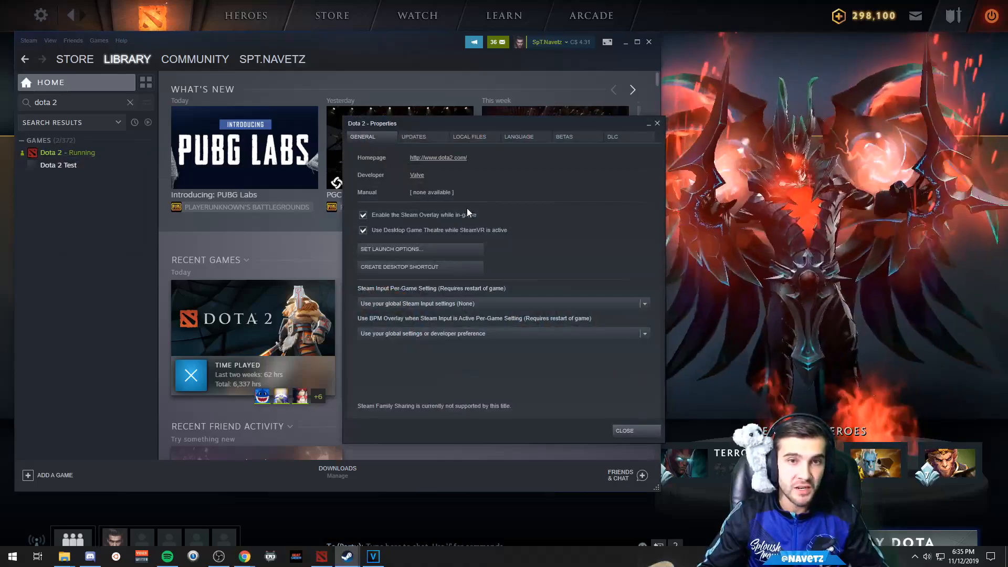
click(468, 137)
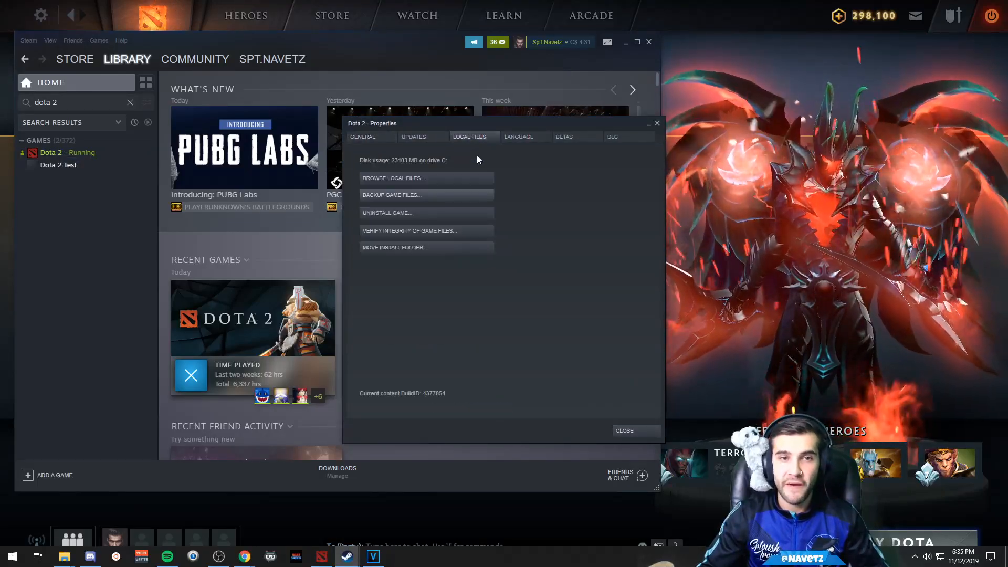
click(392, 178)
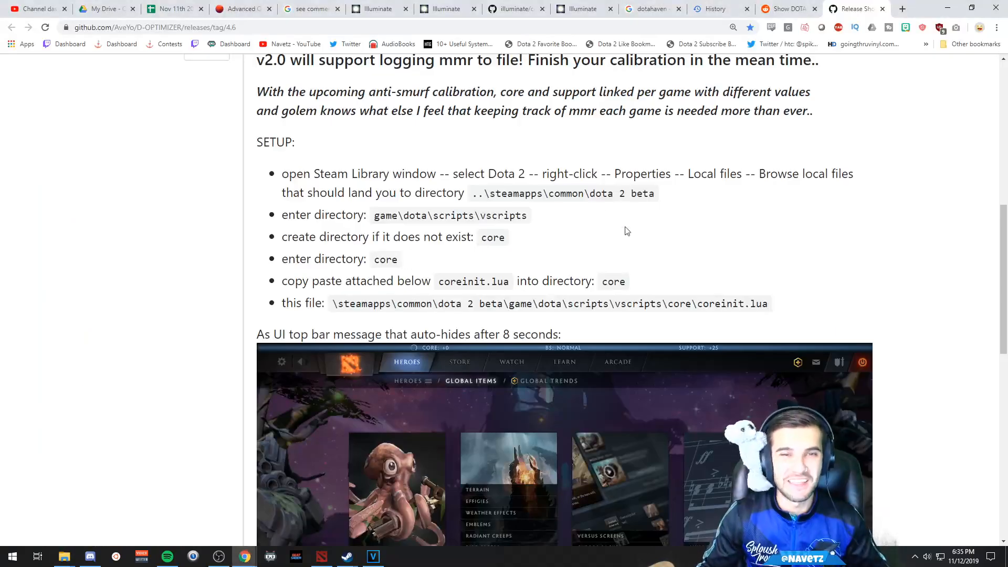
double_click(523, 192)
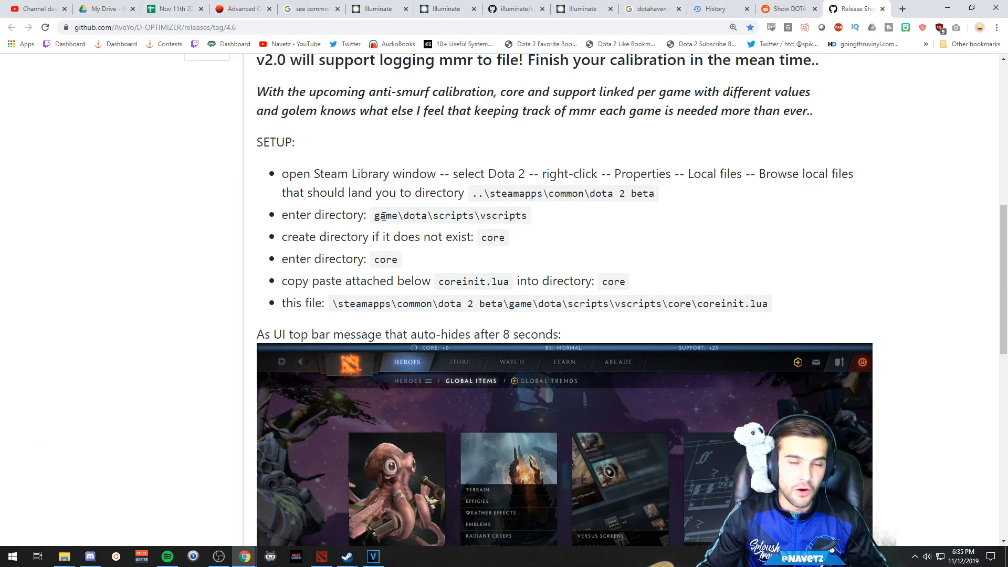
double_click(412, 215)
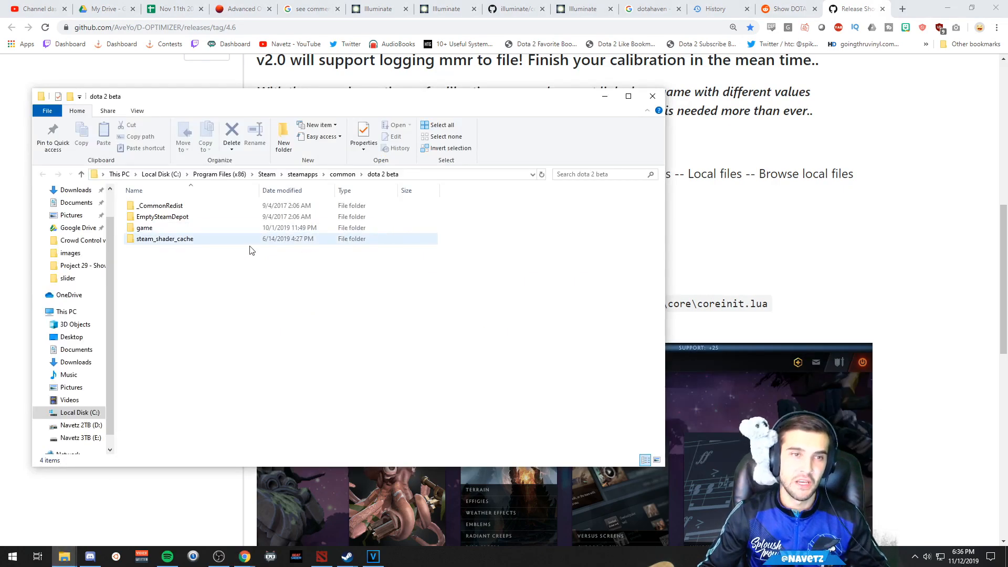
Navigate through game, dota and scripts to the vscripts folder, then return to the release page.
double_click(144, 228)
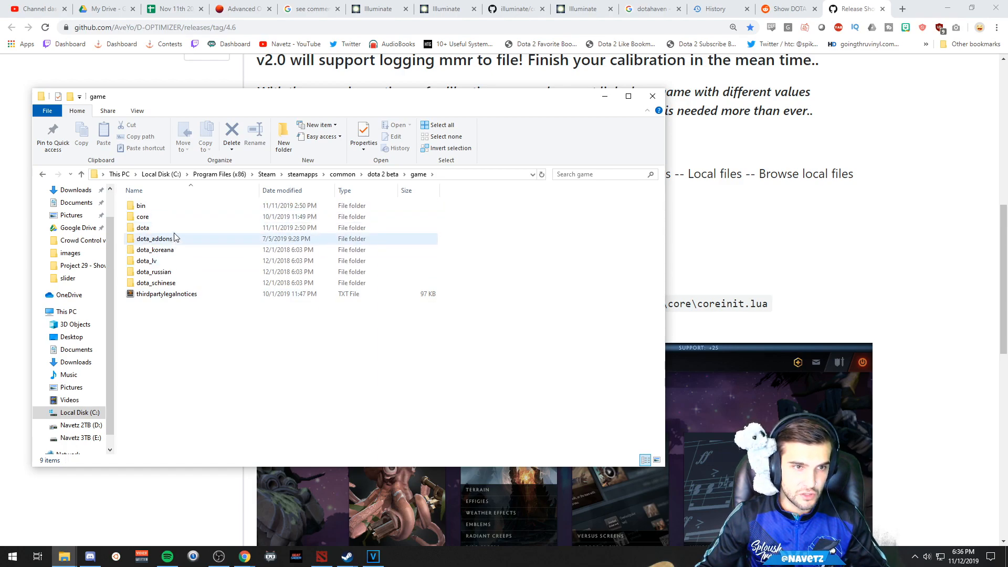
double_click(142, 226)
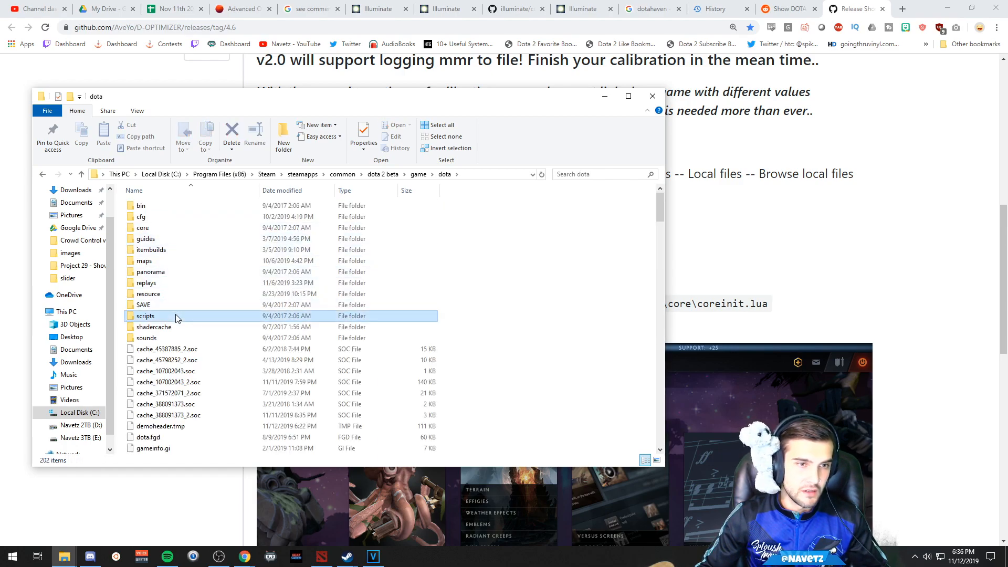
double_click(145, 316)
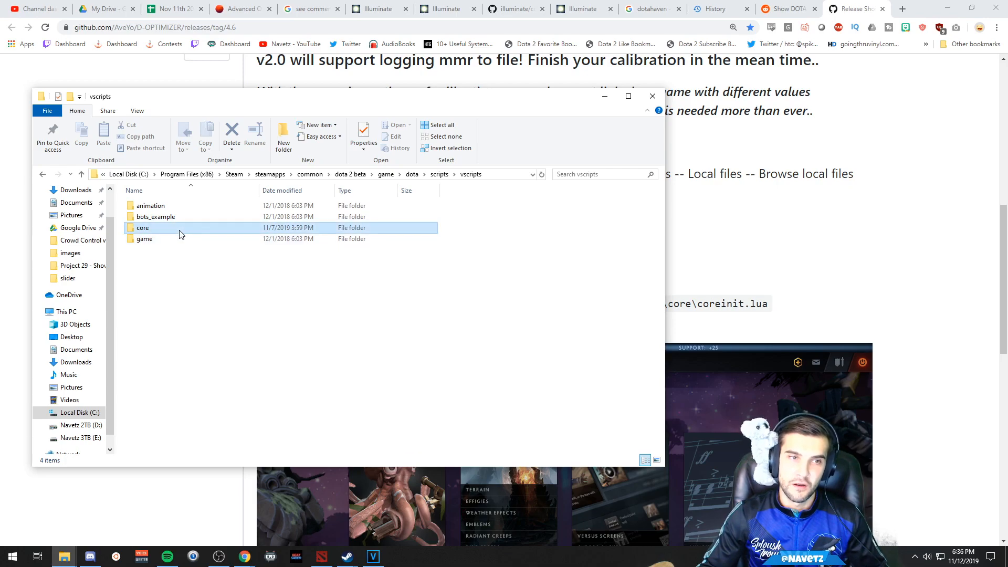
click(652, 96)
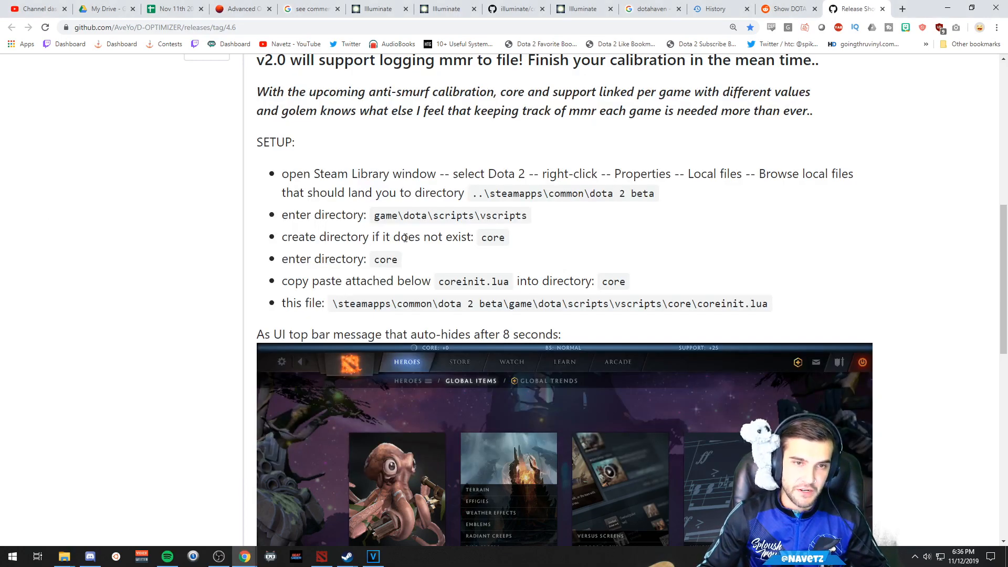
Download coreinit.lua from the ShowMMR release Assets list.
scroll(down, 3)
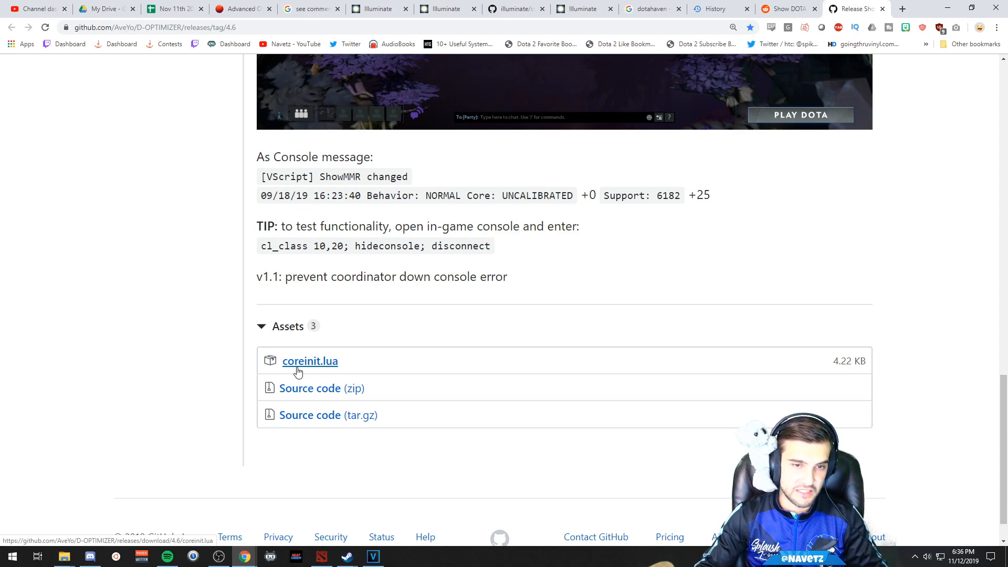
click(310, 360)
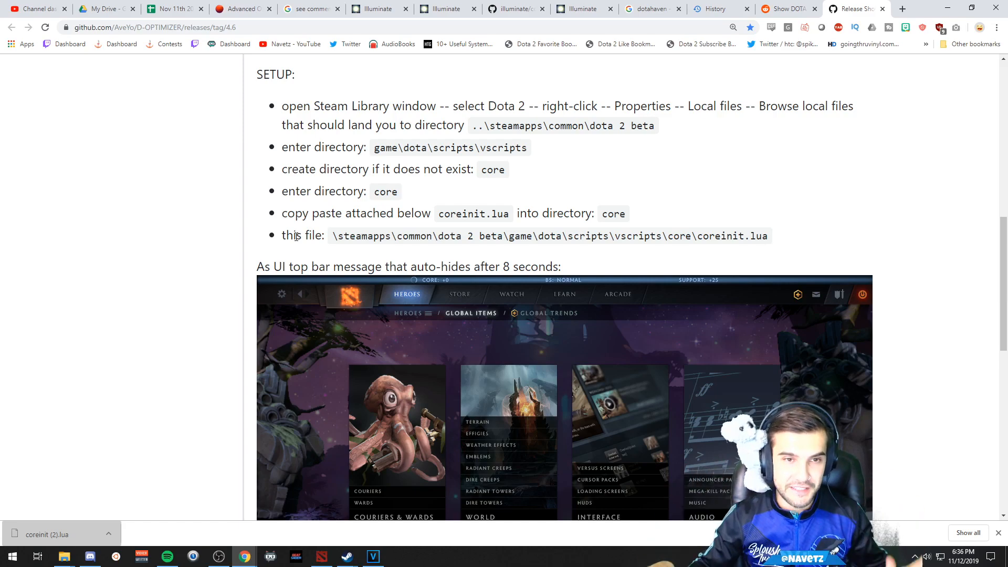
scroll(down, 3)
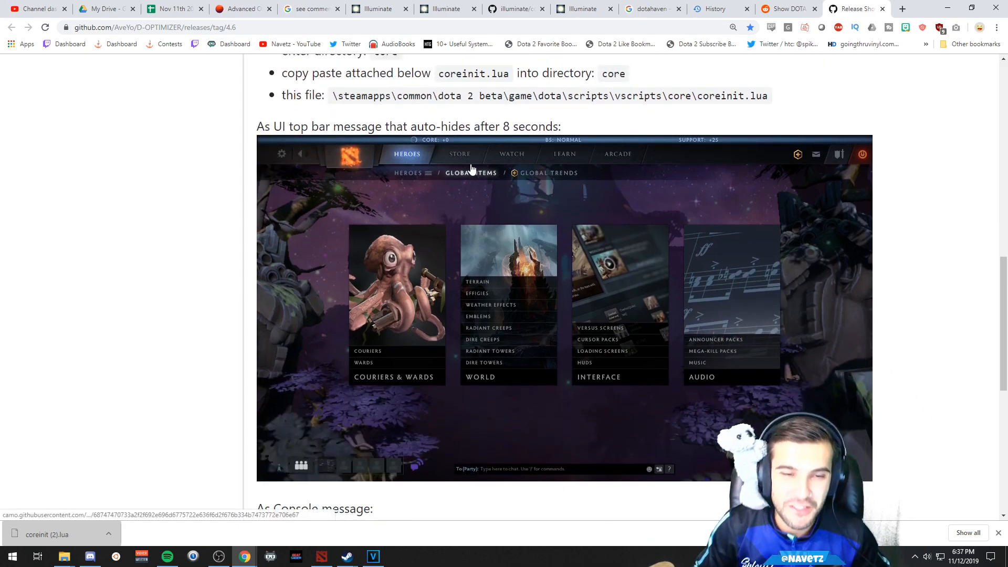
scroll(down, 3)
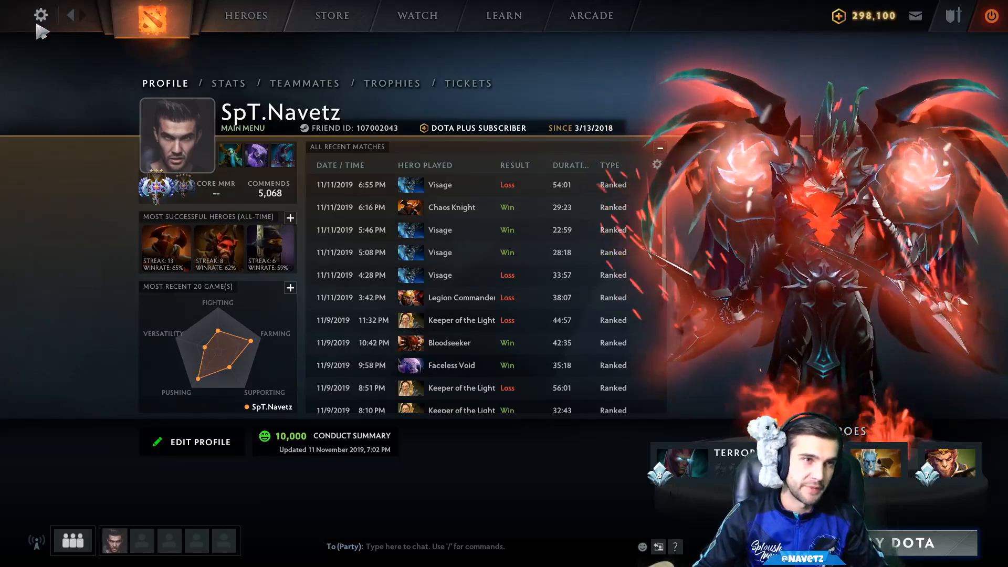
Open Dota 2 settings from the gear icon and bring up the console.
click(40, 14)
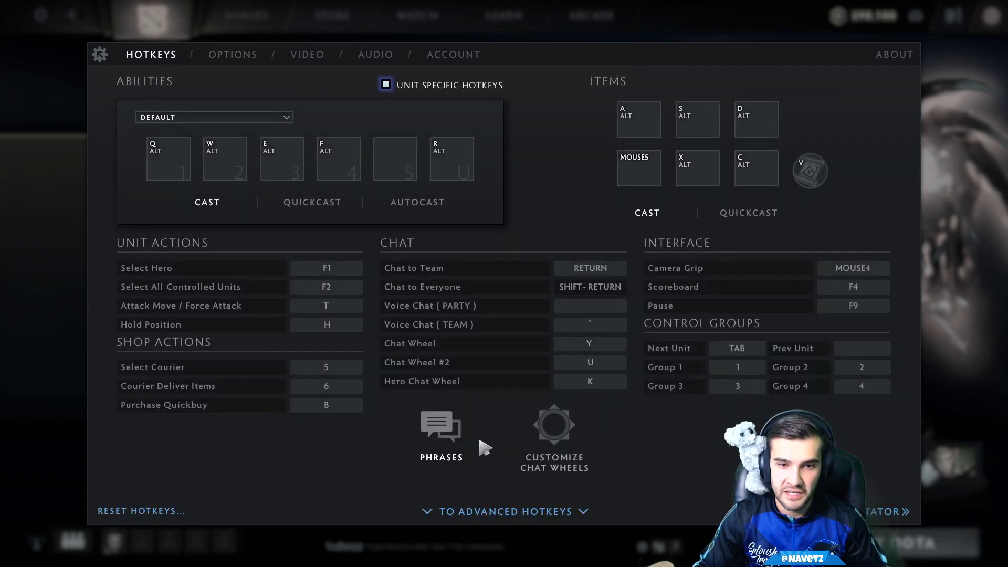
click(505, 510)
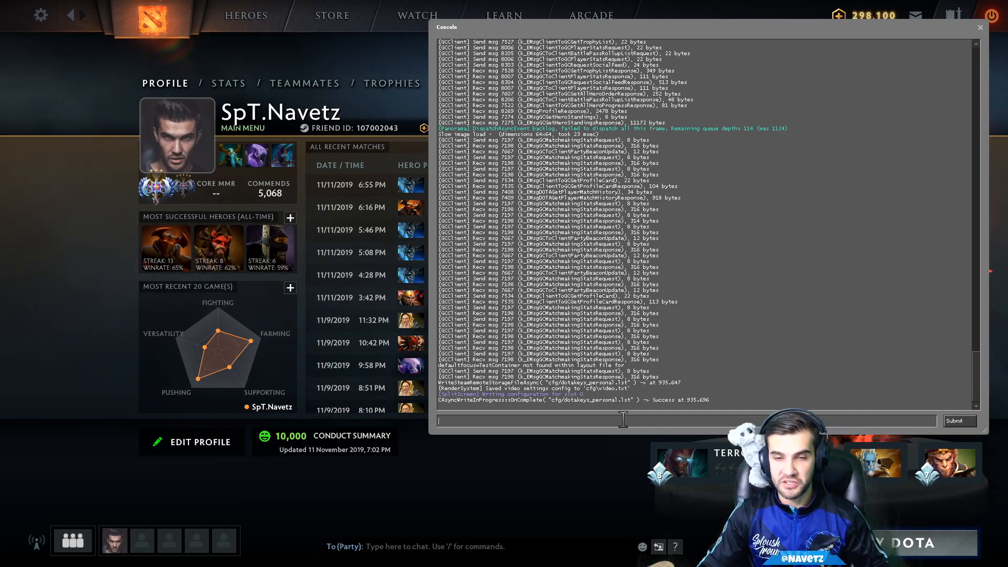
Enter 'cl_class 10,20; hideconsole; disconnect' into the Dota 2 console input.
text(cl_class 10,20; hideconsole; disconnect)
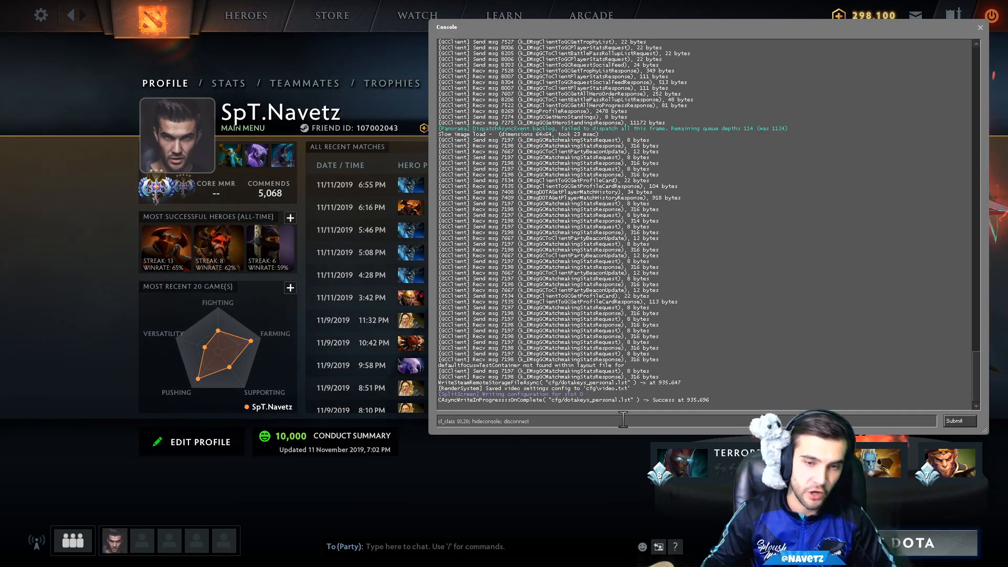